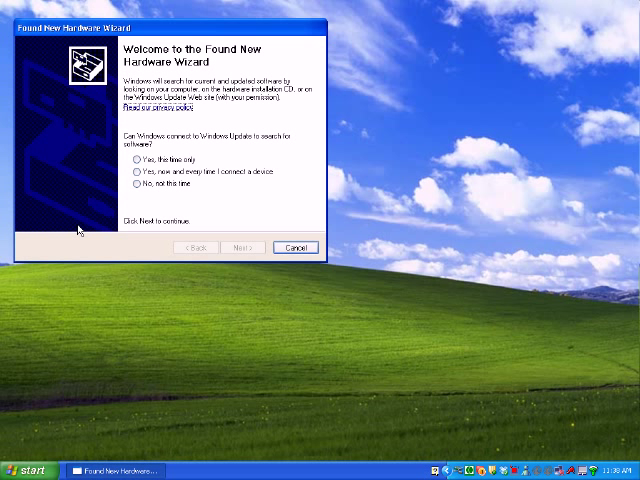
mouse_move(148, 198)
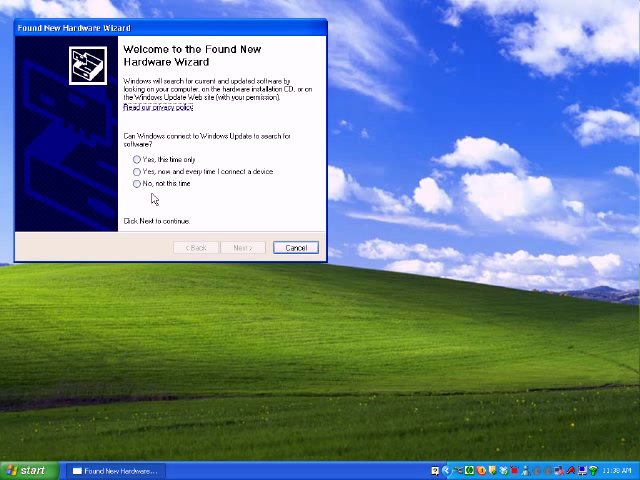
Choose 'No, not this time' for Windows Update and proceed to the installation options.
left_click(132, 188)
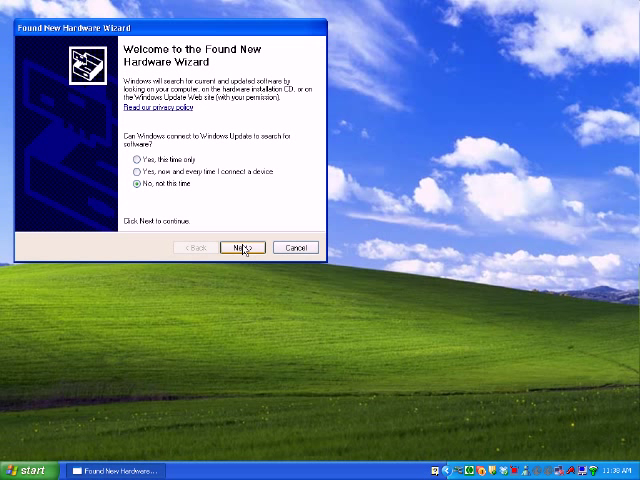
left_click(244, 246)
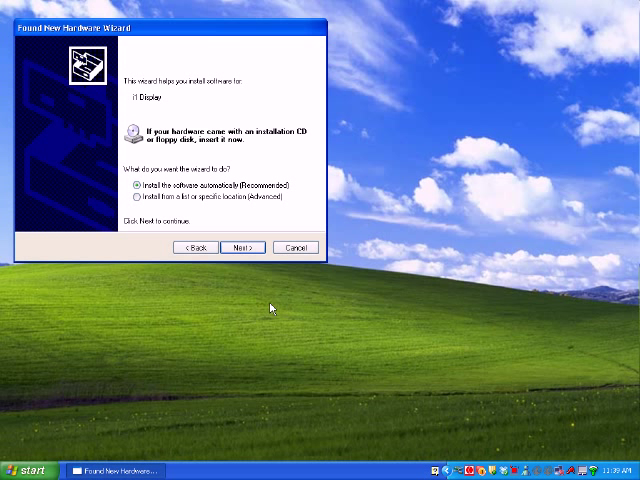
mouse_move(236, 318)
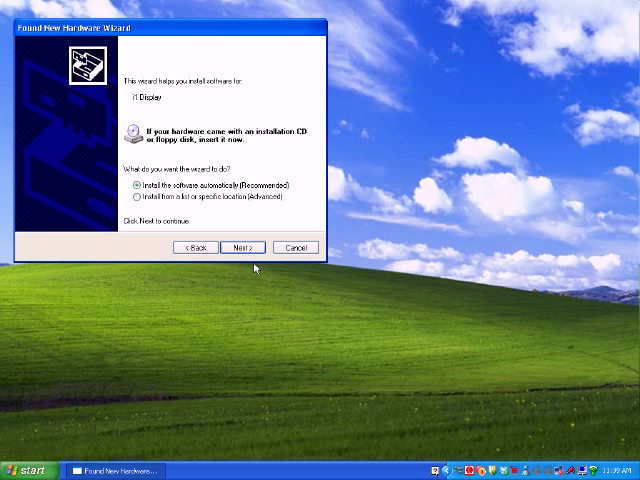
Install the display driver with 'Install the software automatically (Recommended)'.
left_click(242, 246)
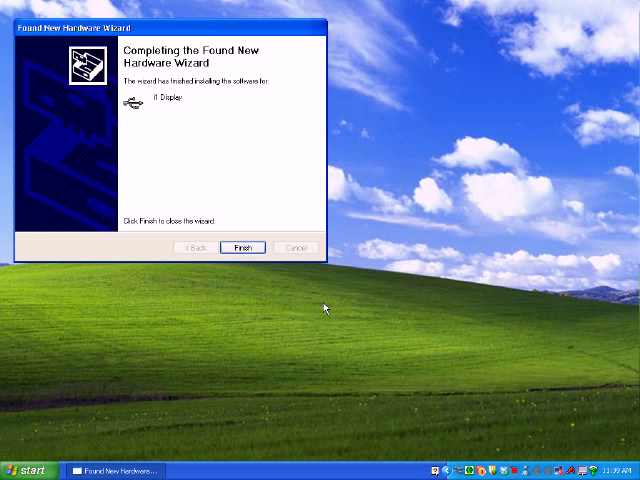
mouse_move(168, 122)
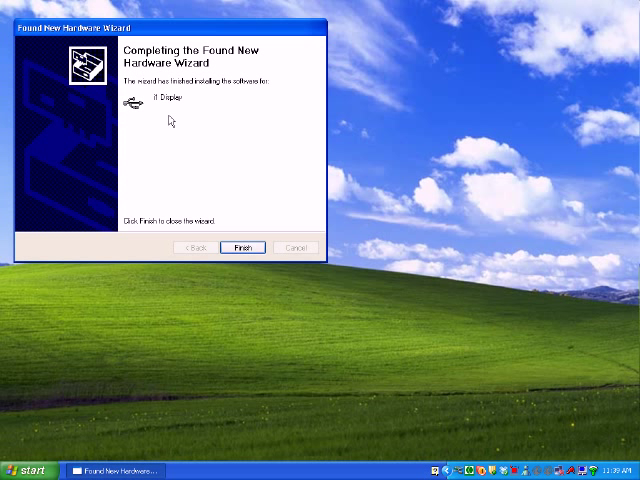
mouse_move(244, 248)
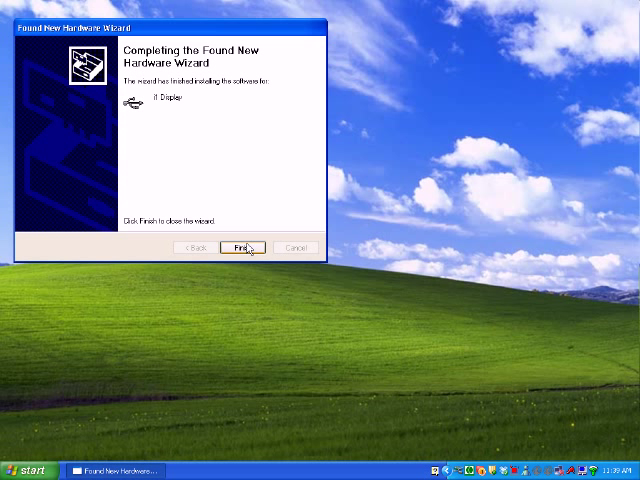
mouse_move(248, 250)
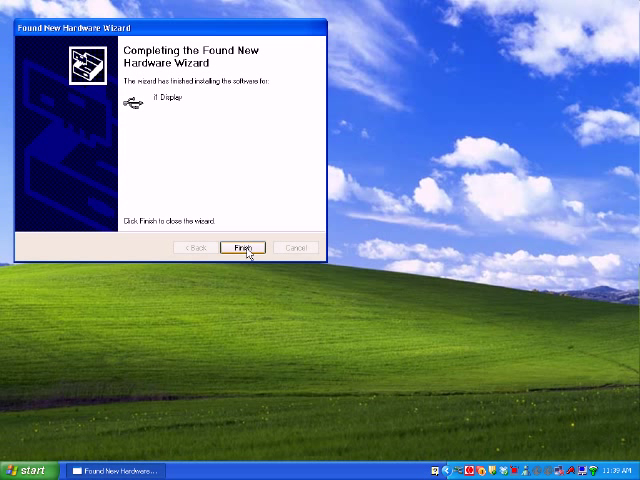
Finish the Found New Hardware Wizard, returning to the desktop.
left_click(244, 248)
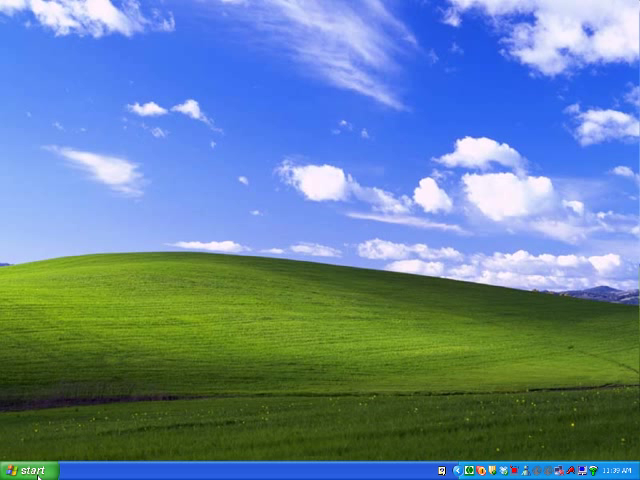
Start Eye-One Match 3 from the GretagMacbeth entry under All Programs.
left_click(30, 468)
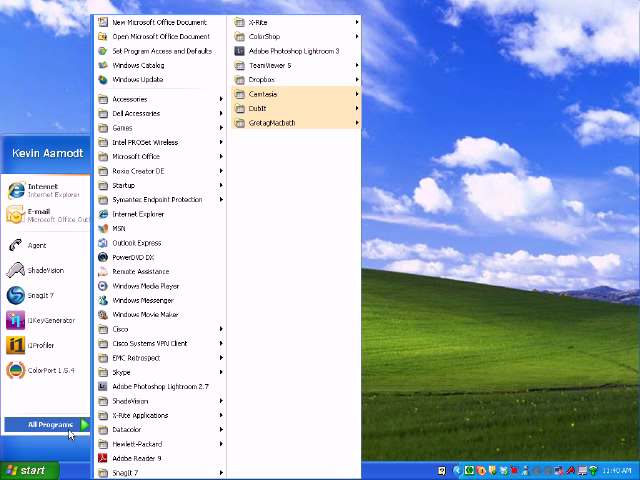
mouse_move(296, 120)
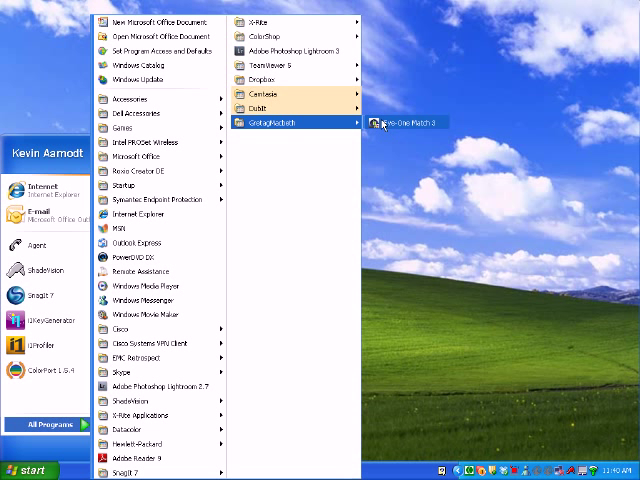
left_click(396, 128)
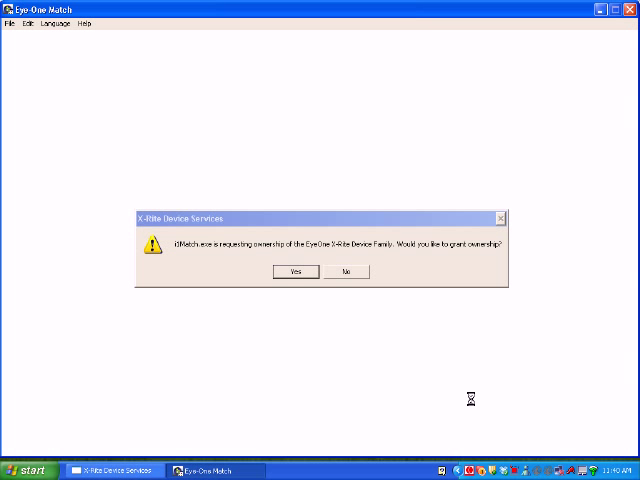
mouse_move(340, 368)
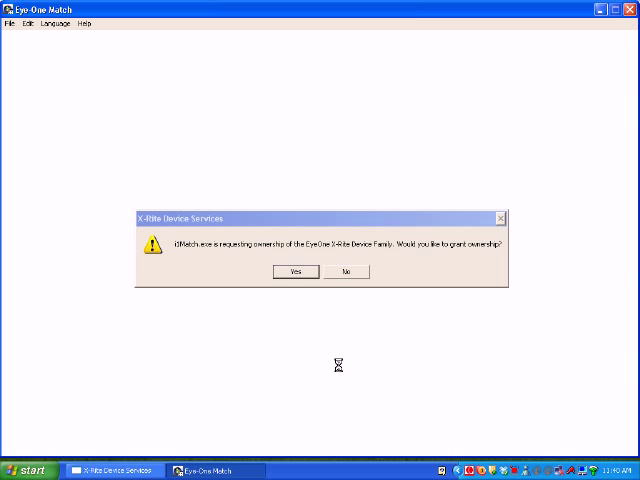
mouse_move(280, 340)
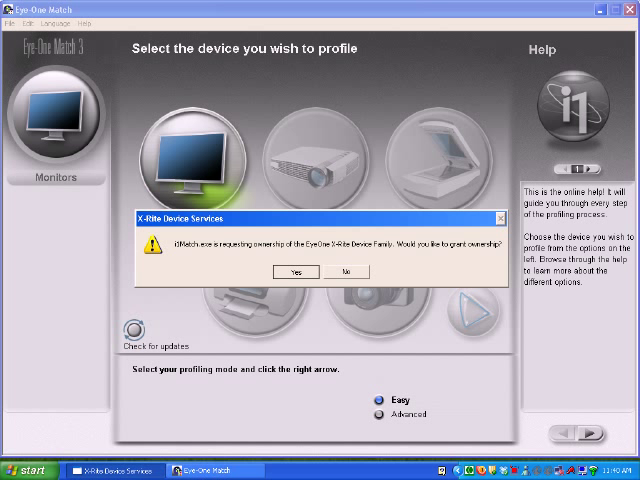
Answer Yes to the X-Rite Device Services ownership prompt.
left_click(300, 272)
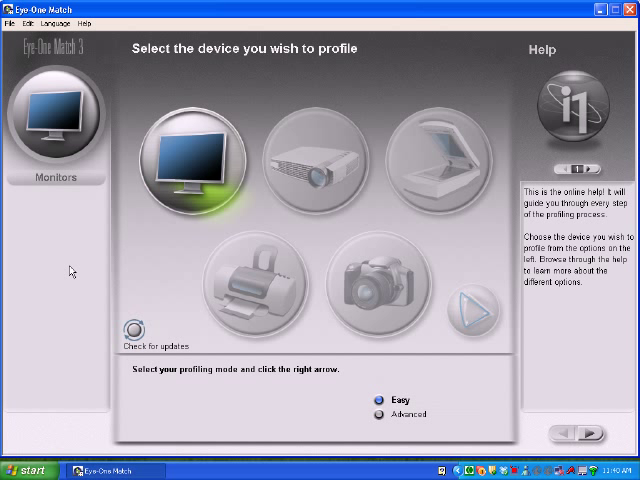
mouse_move(42, 302)
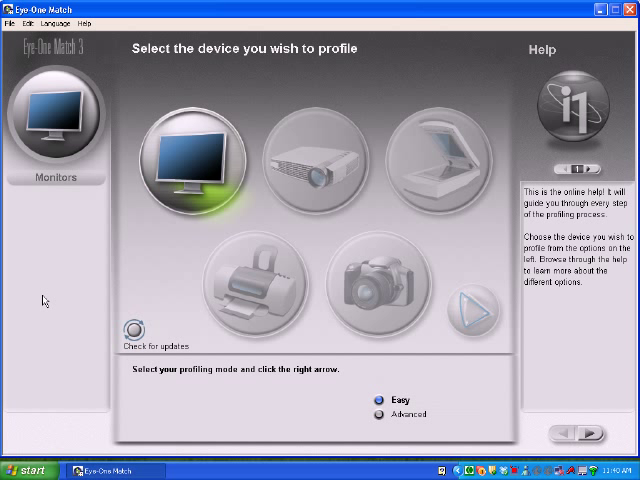
mouse_move(88, 296)
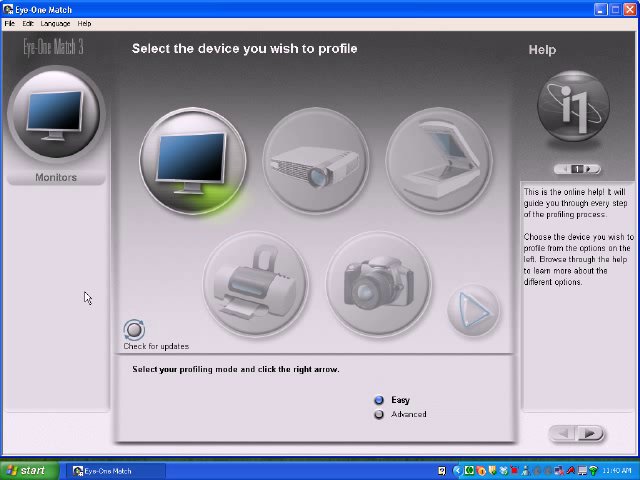
mouse_move(172, 260)
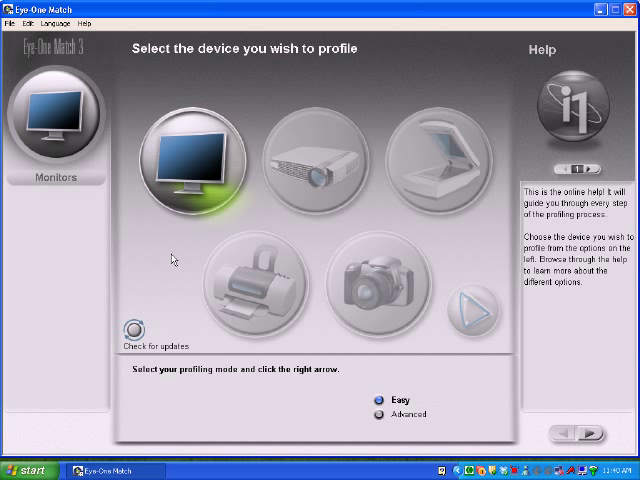
mouse_move(196, 172)
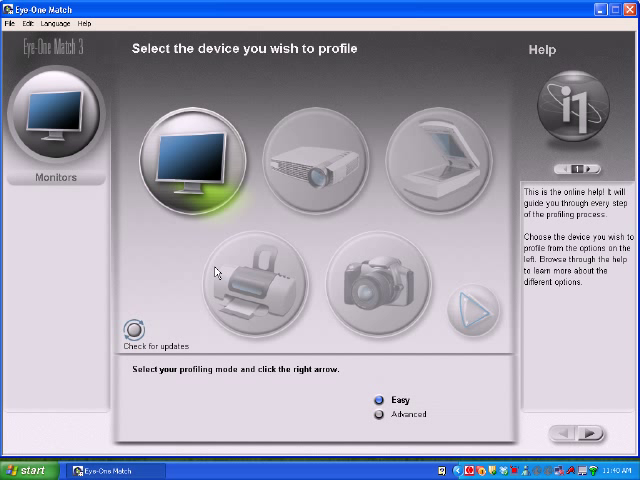
mouse_move(268, 338)
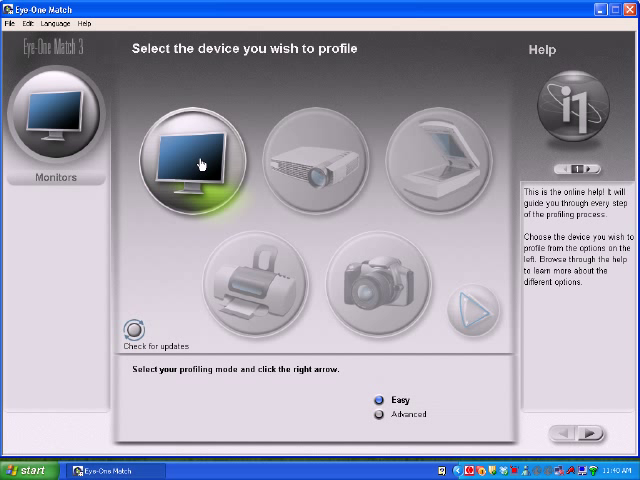
mouse_move(312, 198)
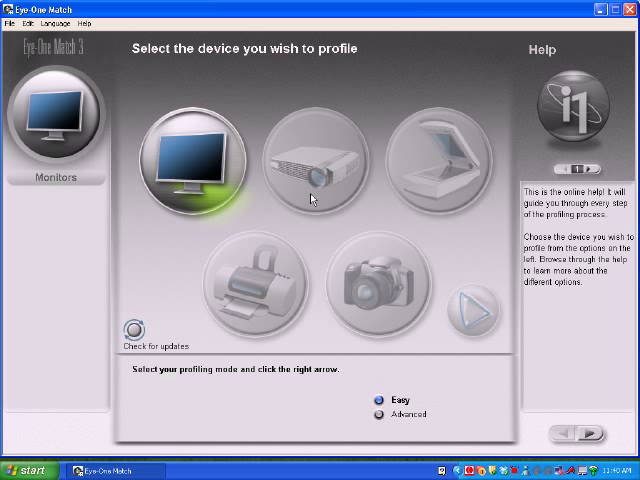
mouse_move(328, 182)
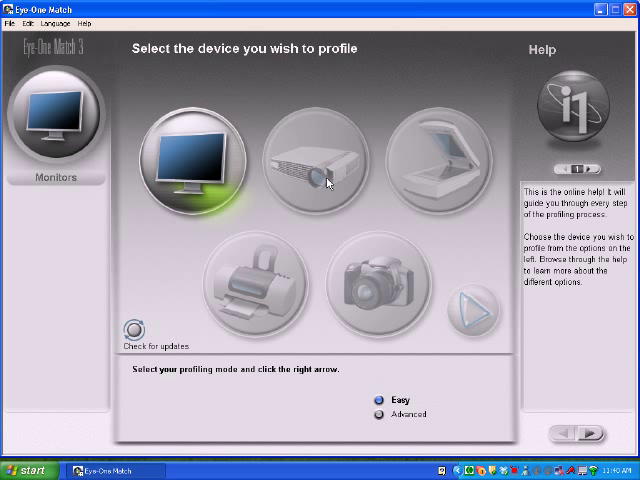
mouse_move(310, 166)
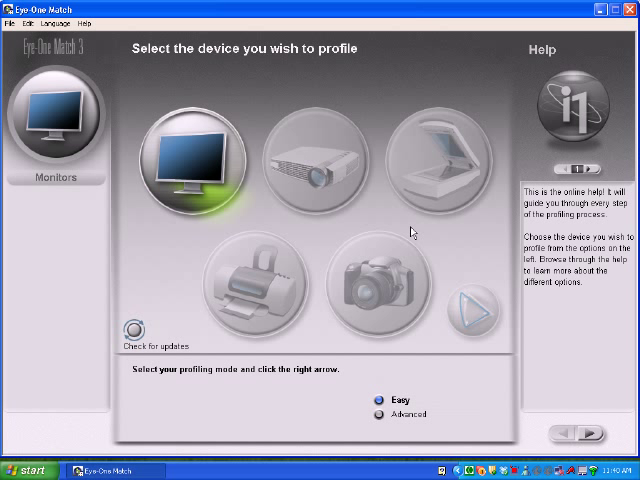
mouse_move(250, 300)
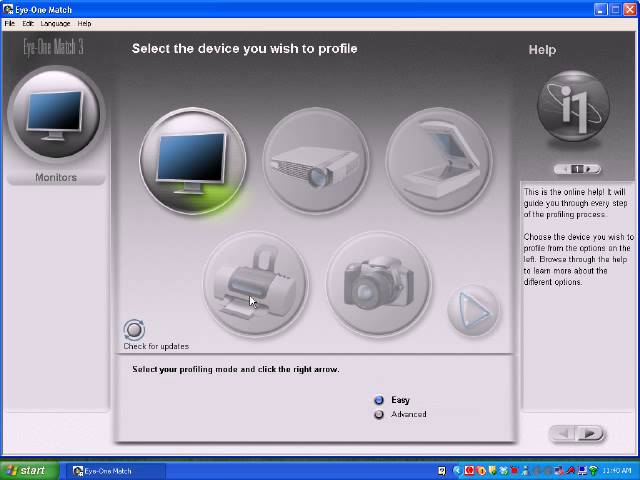
mouse_move(416, 228)
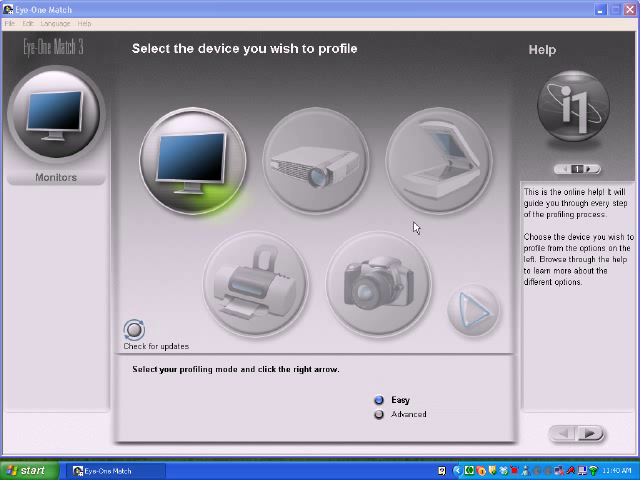
mouse_move(188, 172)
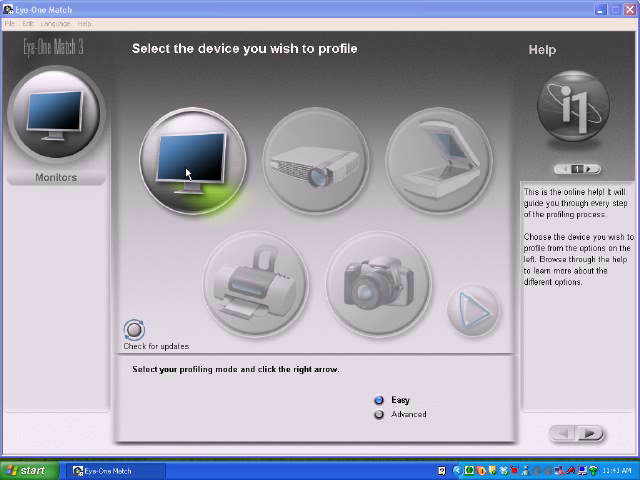
mouse_move(196, 344)
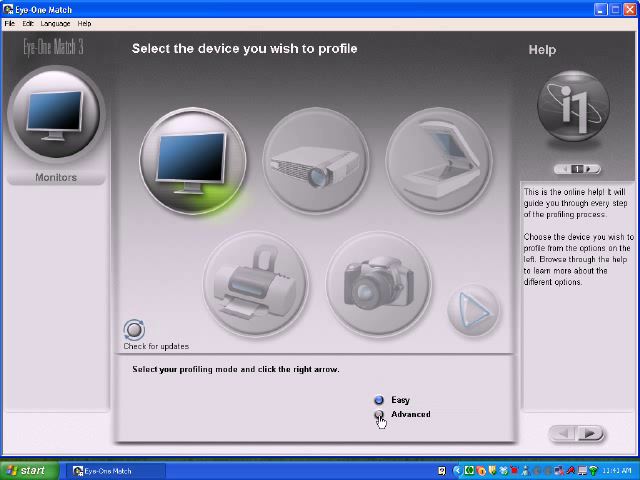
left_click(376, 414)
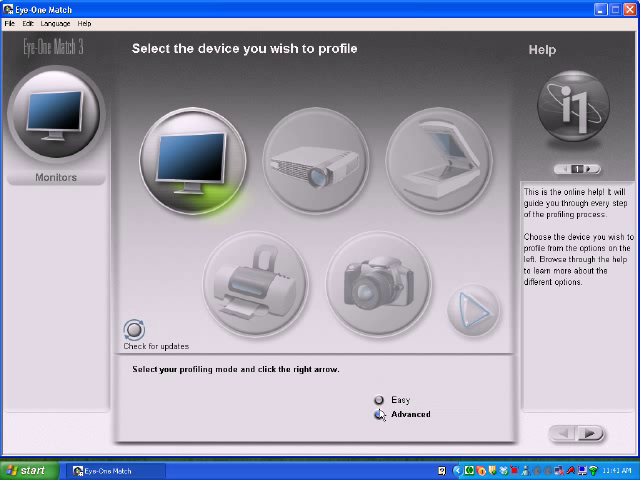
left_click(372, 400)
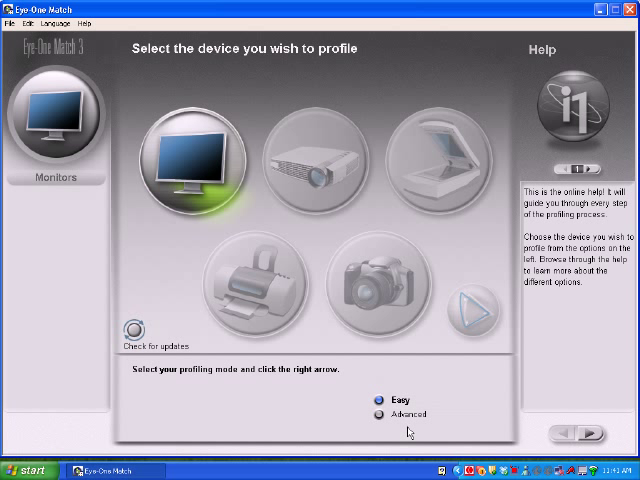
mouse_move(204, 228)
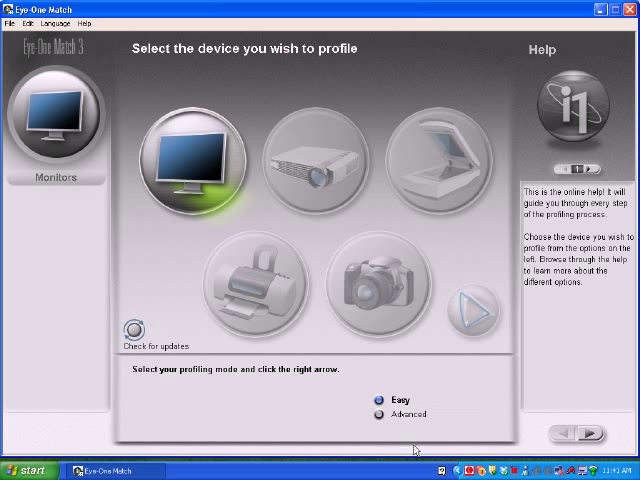
mouse_move(436, 304)
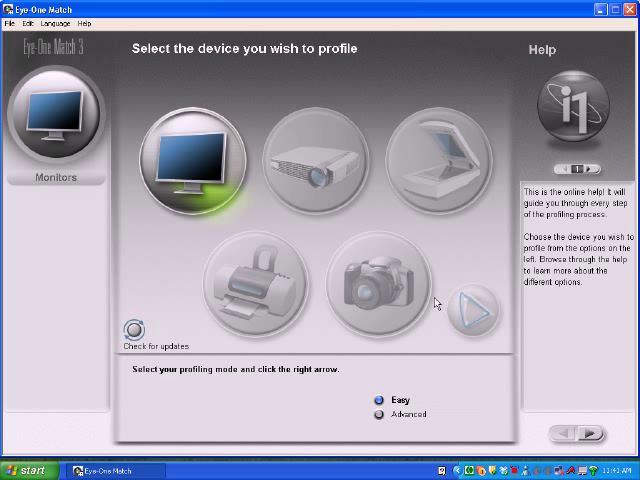
mouse_move(326, 246)
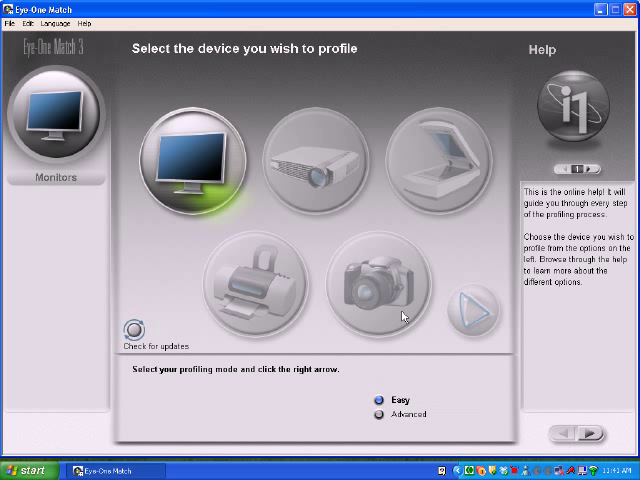
mouse_move(536, 242)
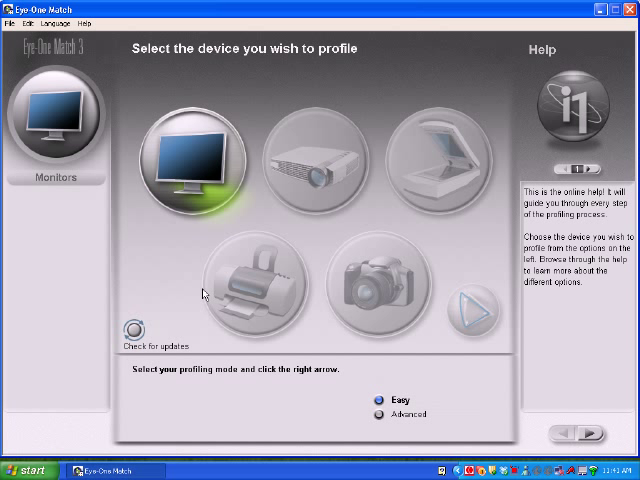
mouse_move(292, 332)
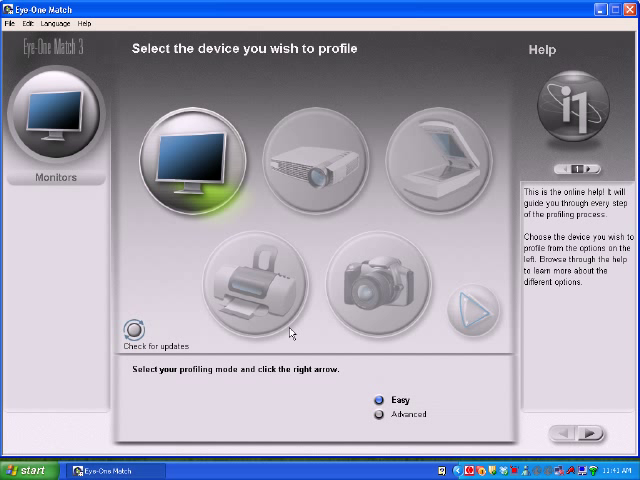
mouse_move(324, 250)
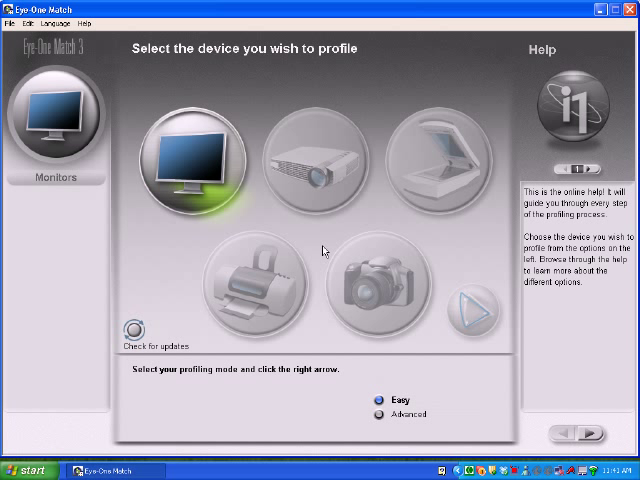
mouse_move(200, 174)
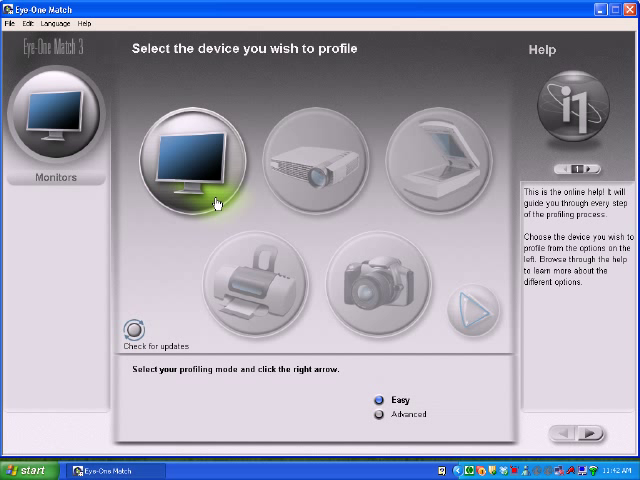
mouse_move(312, 174)
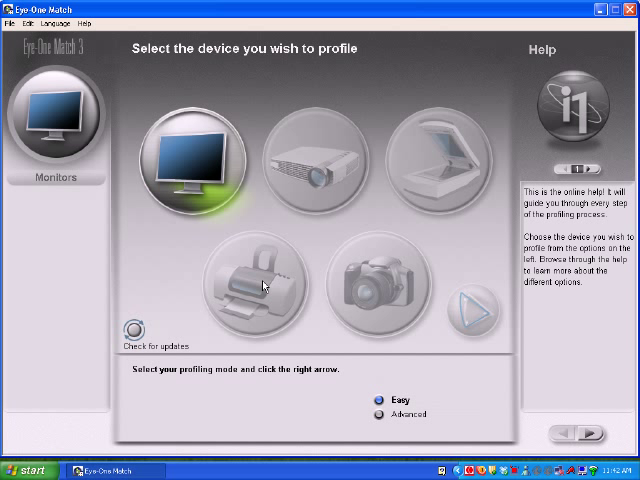
mouse_move(320, 238)
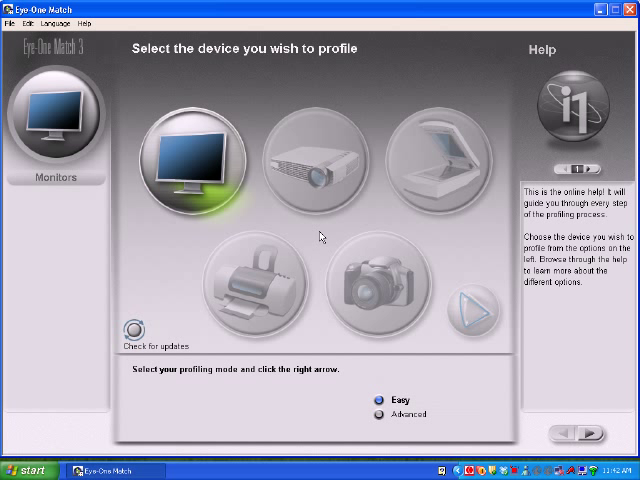
mouse_move(460, 256)
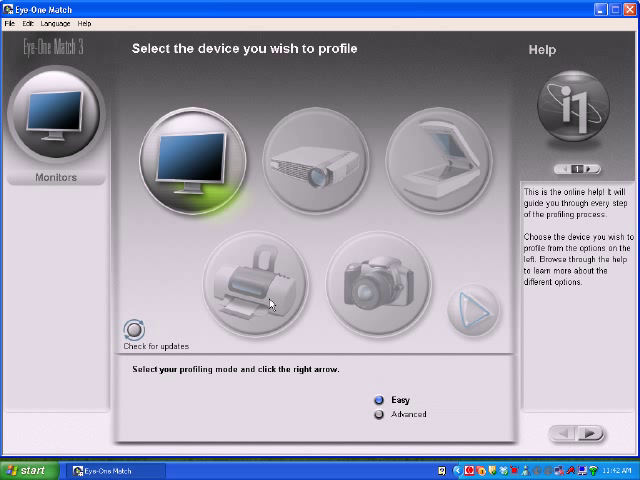
mouse_move(324, 184)
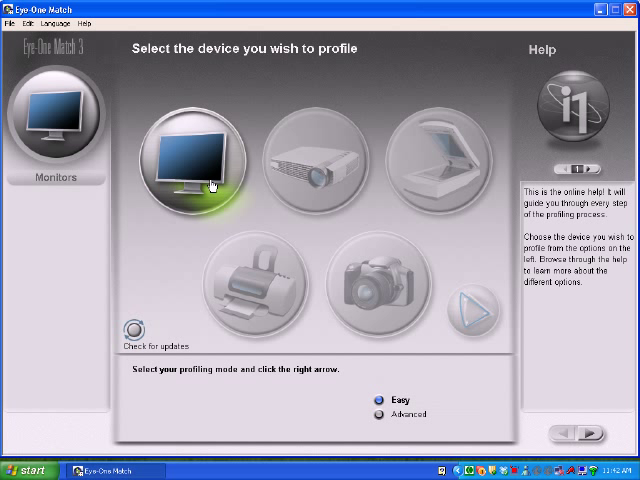
mouse_move(396, 304)
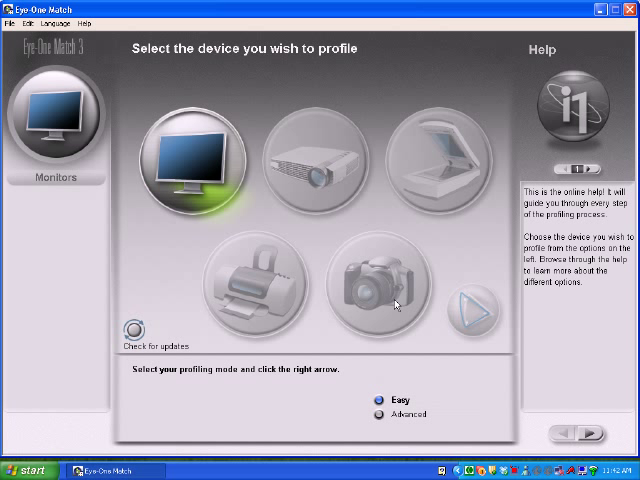
mouse_move(252, 302)
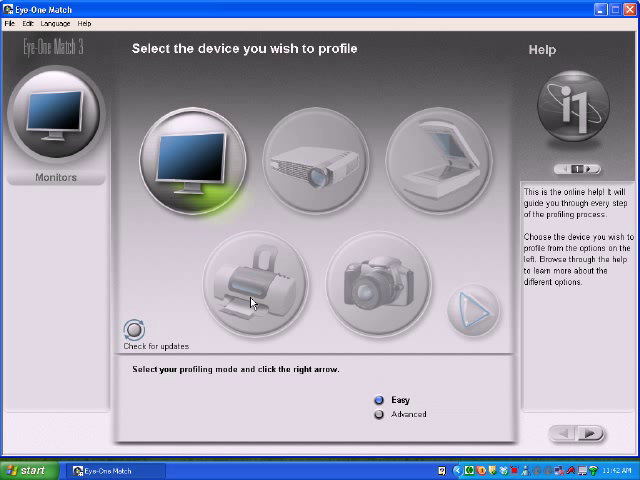
mouse_move(320, 352)
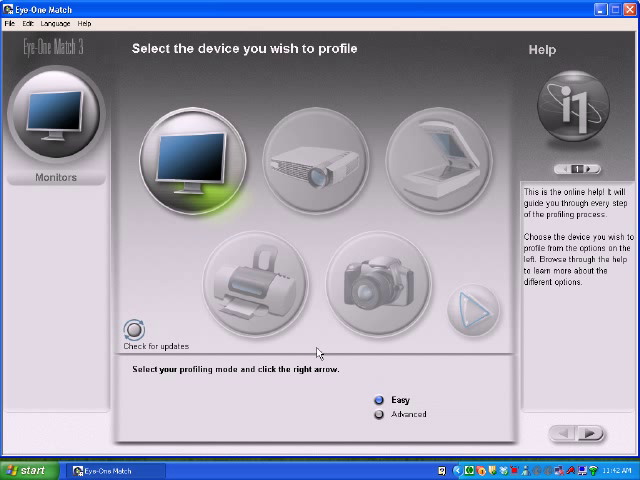
mouse_move(284, 390)
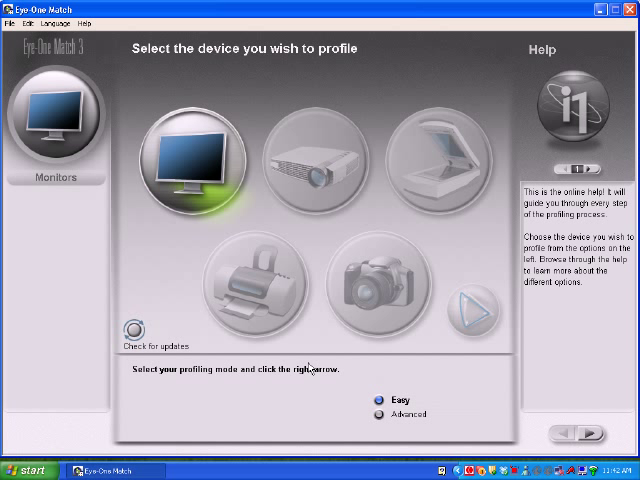
mouse_move(224, 188)
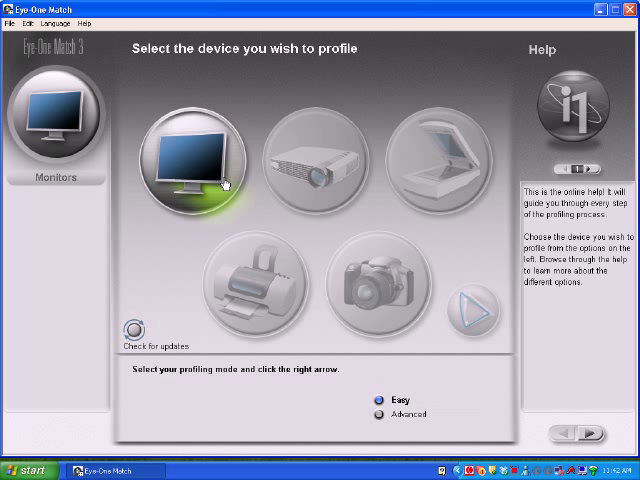
mouse_move(318, 180)
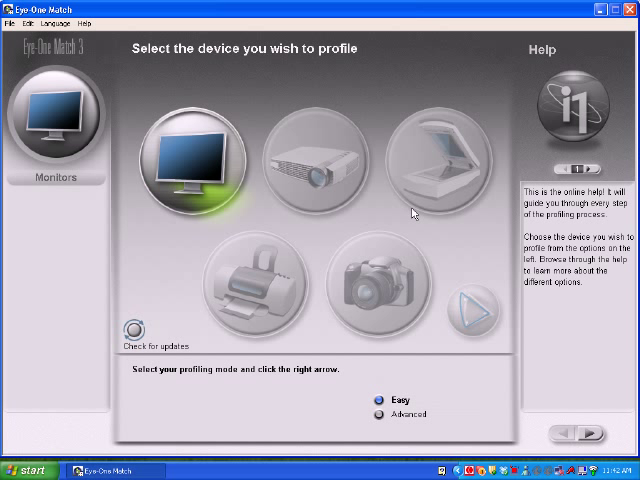
mouse_move(264, 300)
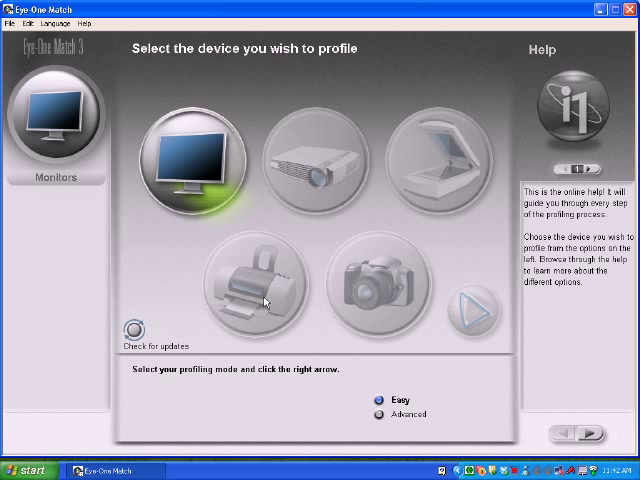
mouse_move(376, 296)
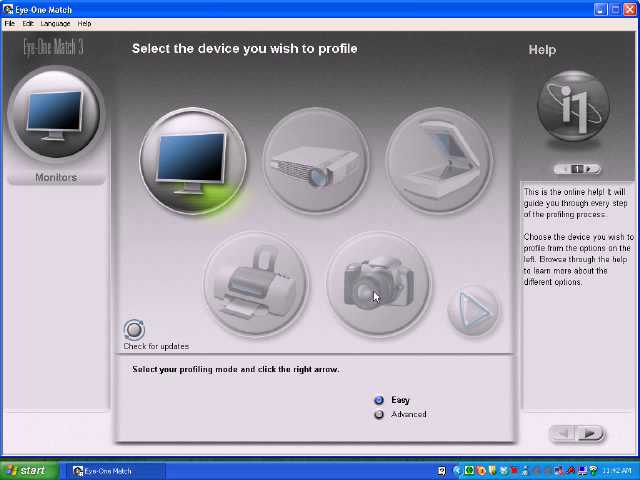
mouse_move(330, 164)
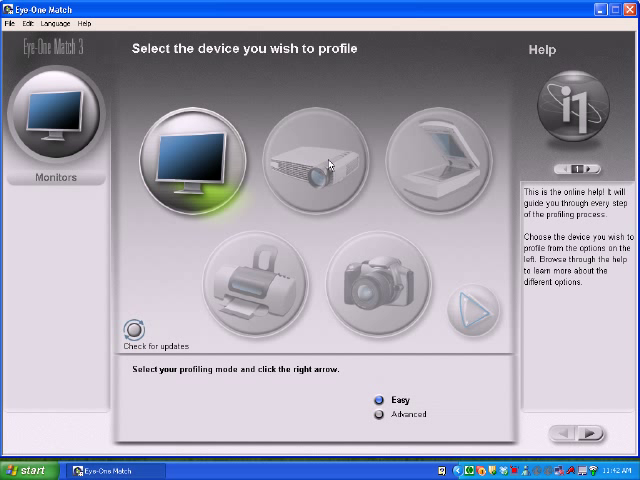
mouse_move(250, 348)
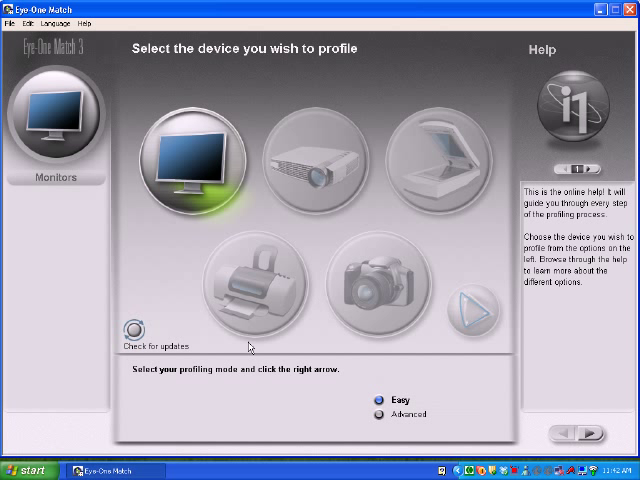
mouse_move(280, 234)
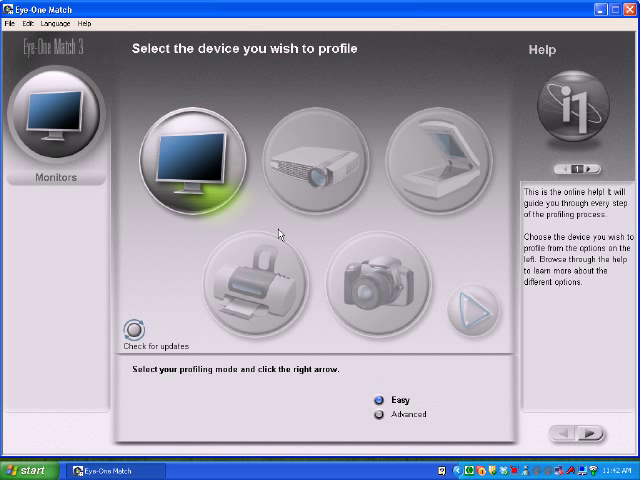
mouse_move(380, 166)
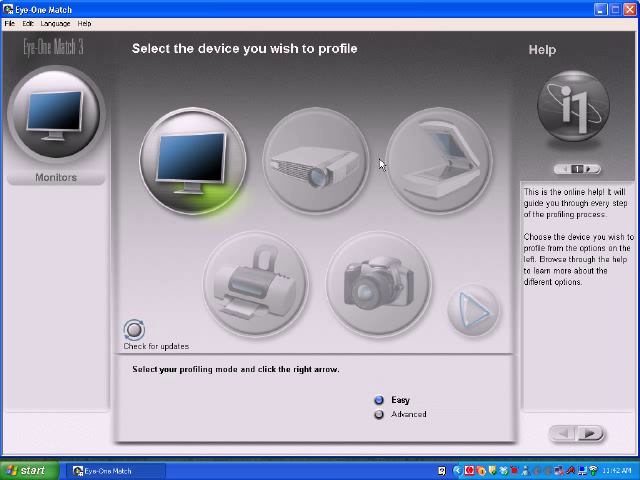
mouse_move(372, 108)
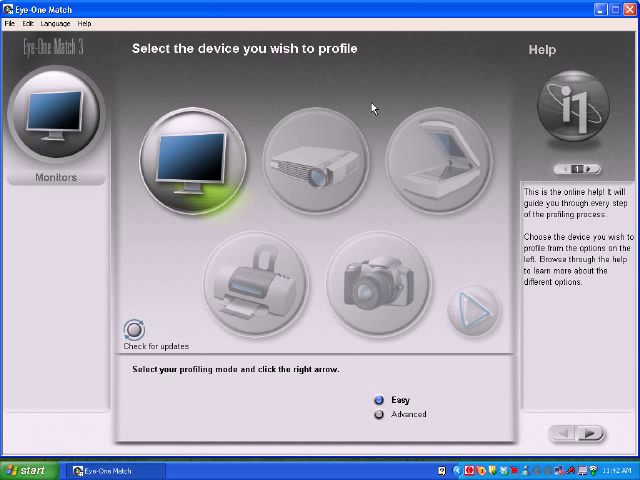
mouse_move(298, 104)
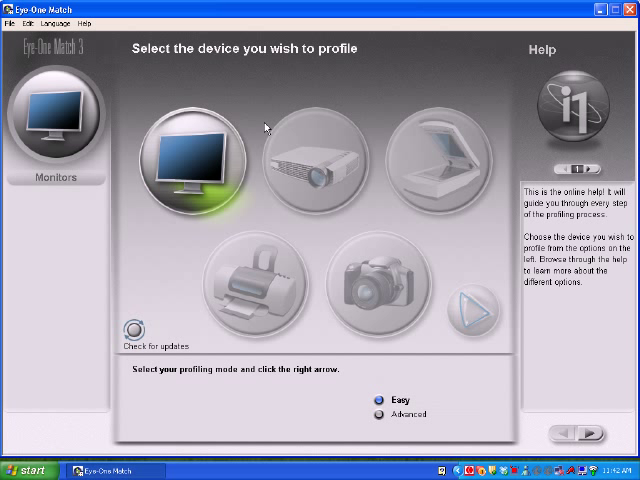
mouse_move(256, 178)
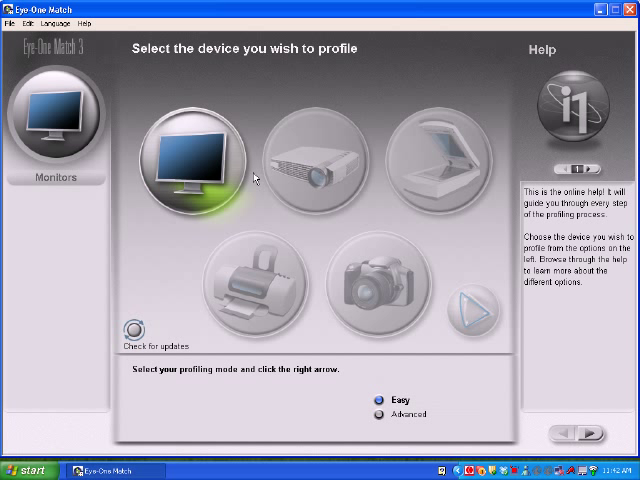
mouse_move(238, 356)
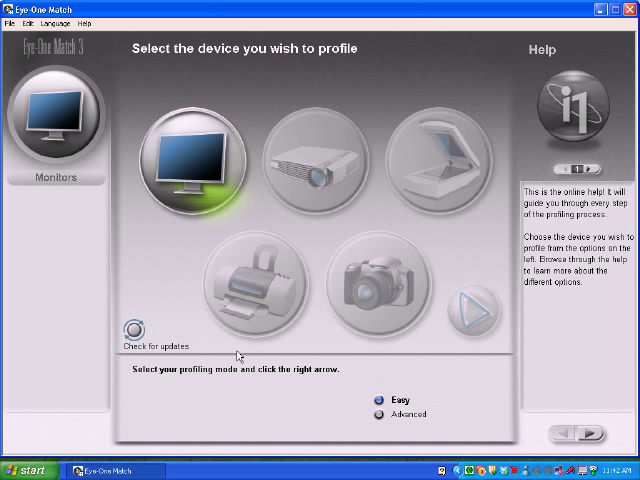